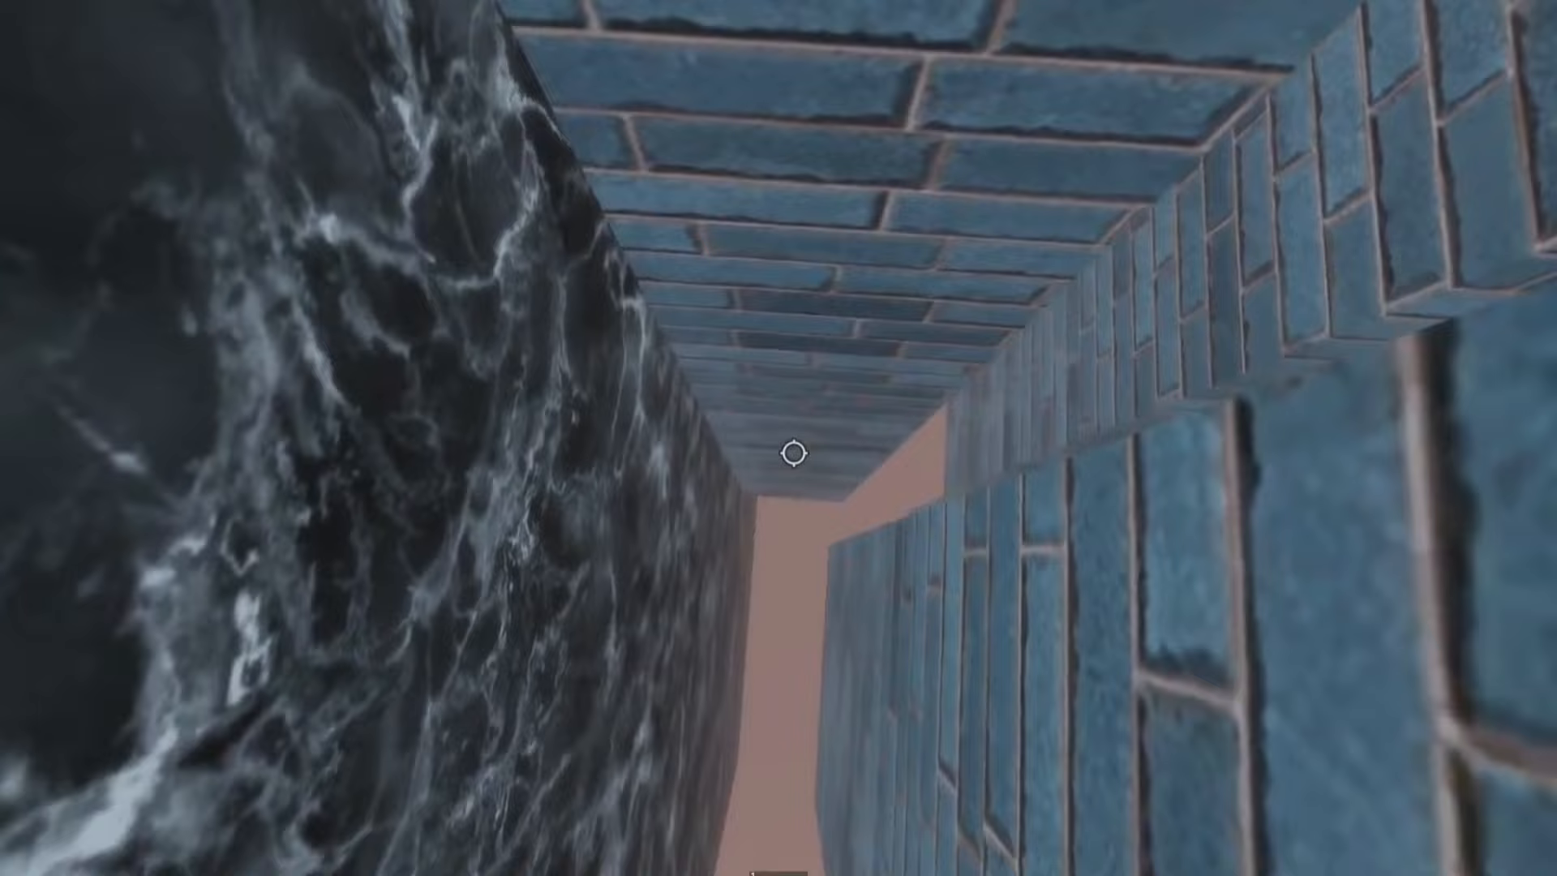
mouse_move(793, 456)
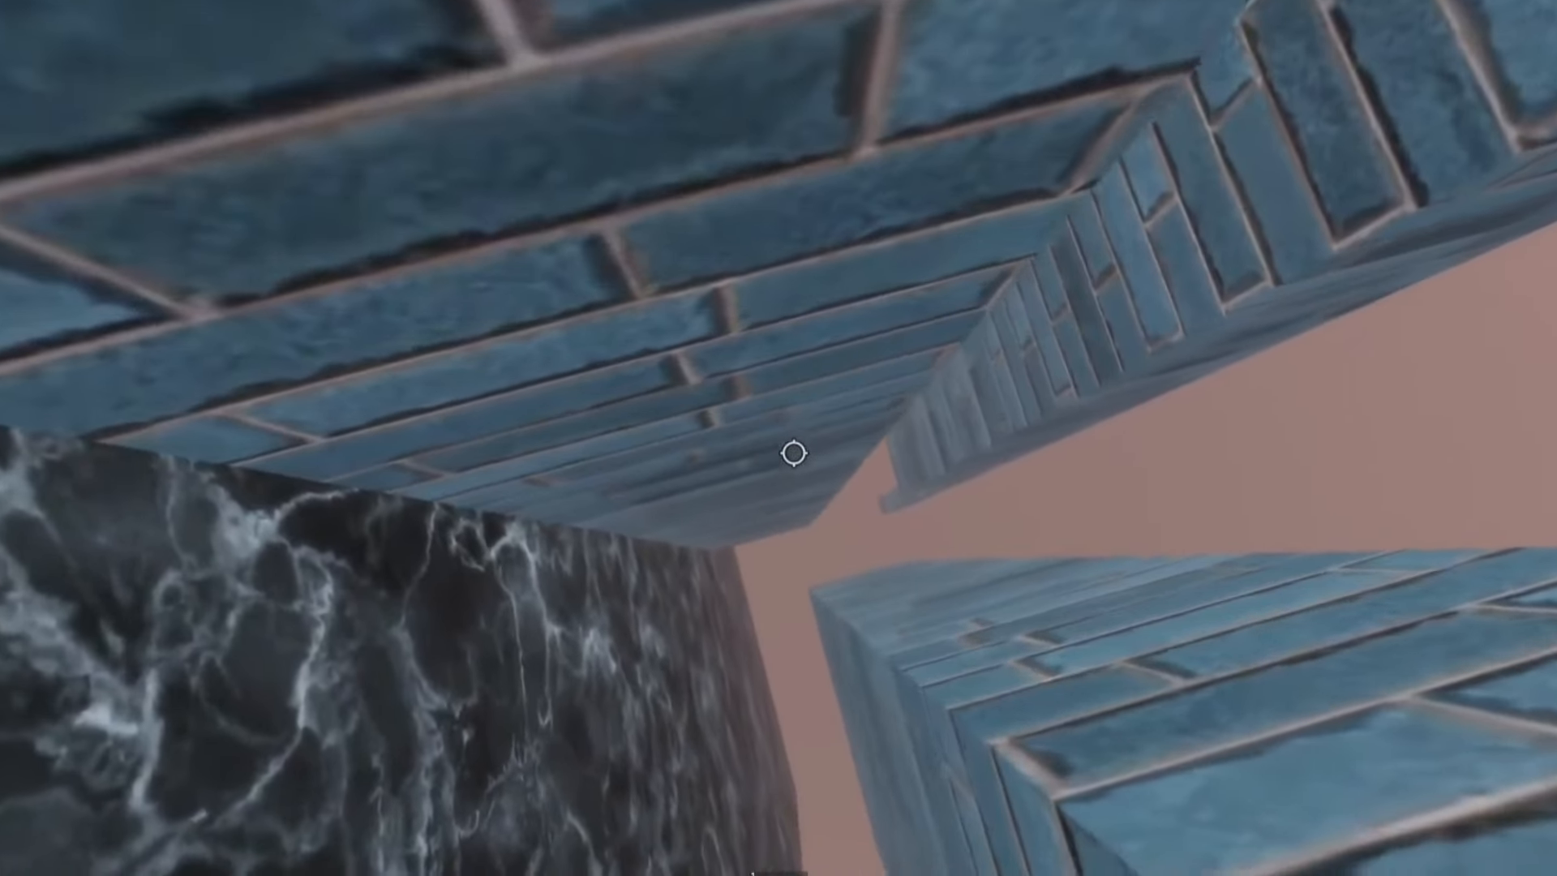